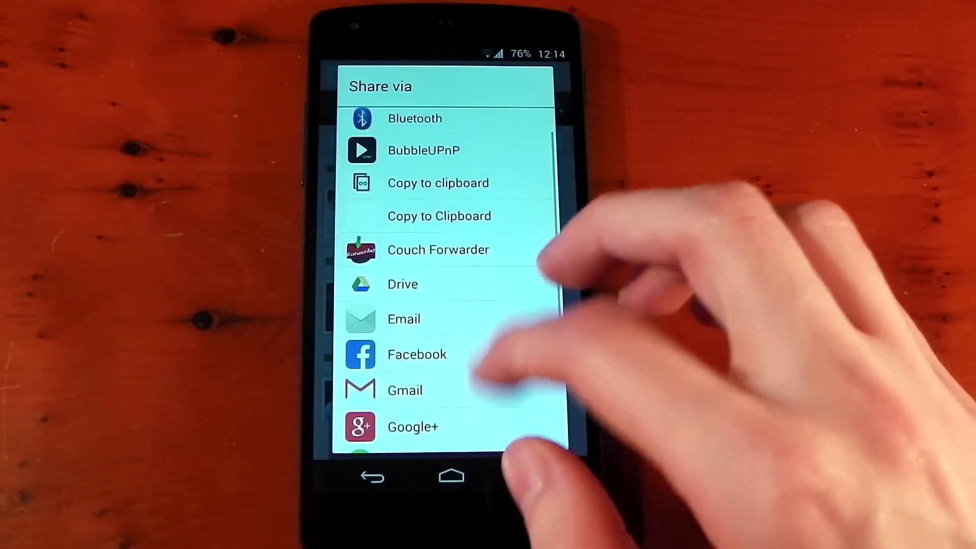
scroll("down", 3)
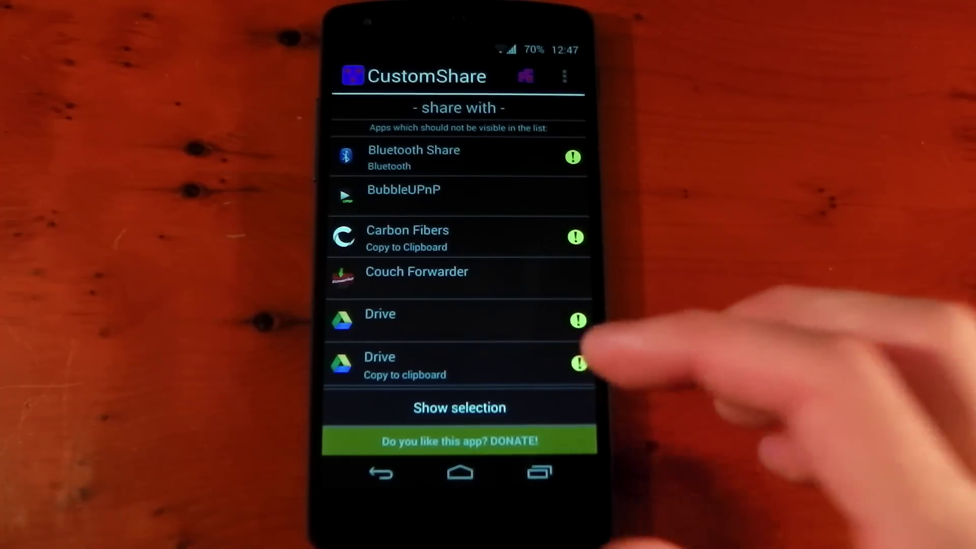
scroll("down", 3)
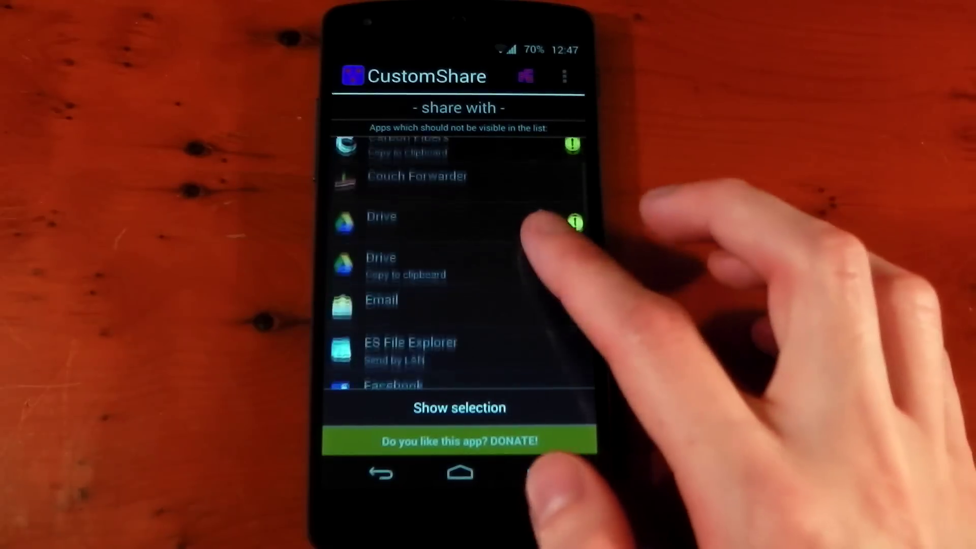